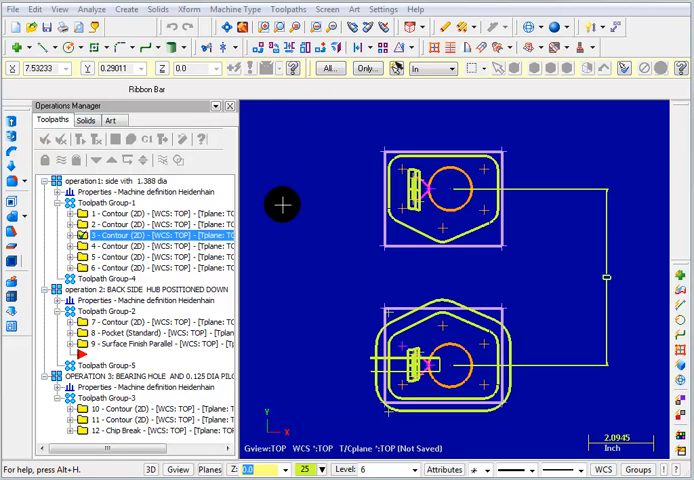
# Expand operation 1's Heidenhain machine definition properties to reveal stock setup and safety zone
pyautogui.click(60, 196)
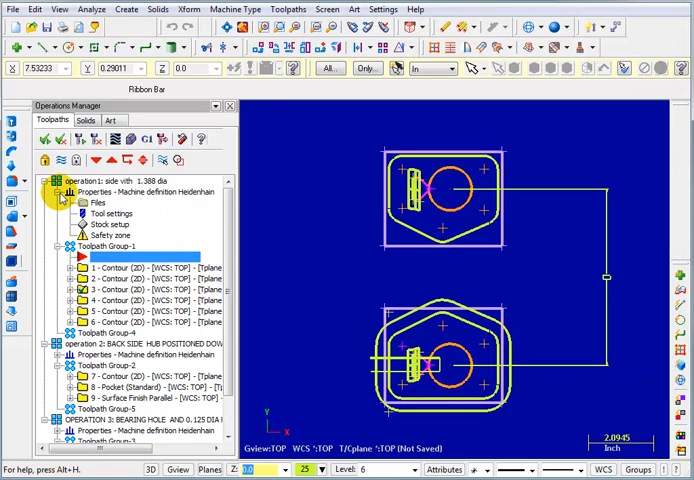
# Review Contour 1's coolant settings showing Flood Off, then cancel without changes
pyautogui.click(60, 195)
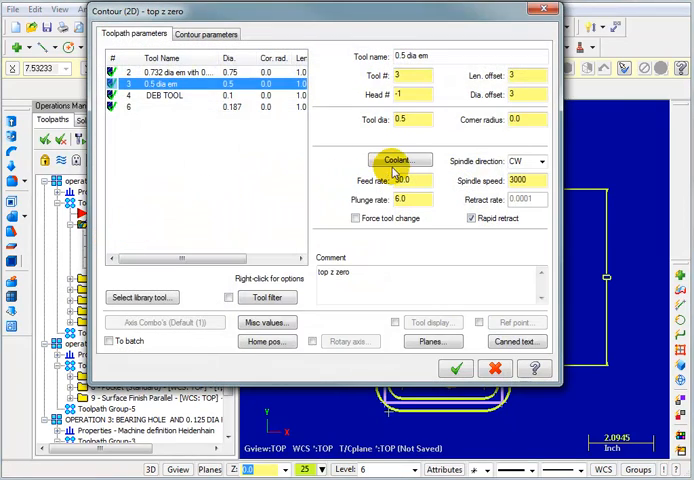
pyautogui.click(399, 160)
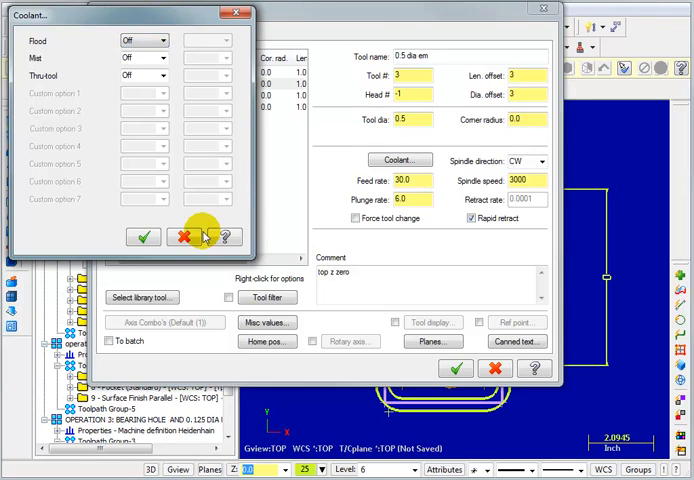
pyautogui.moveTo(183, 237)
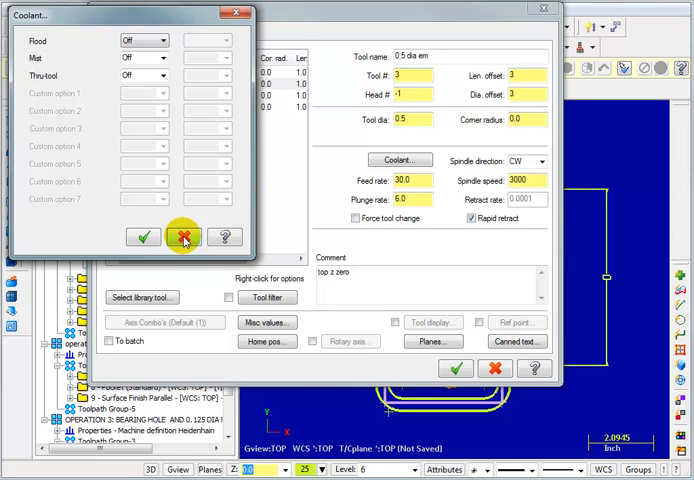
pyautogui.click(183, 237)
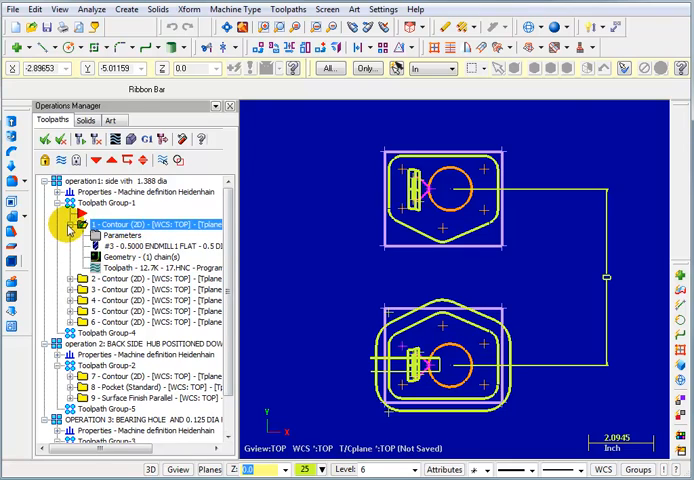
# Collapse Contour 1 and select Toolpath Group-1's contours plus operation 2's toolpaths
pyautogui.click(65, 222)
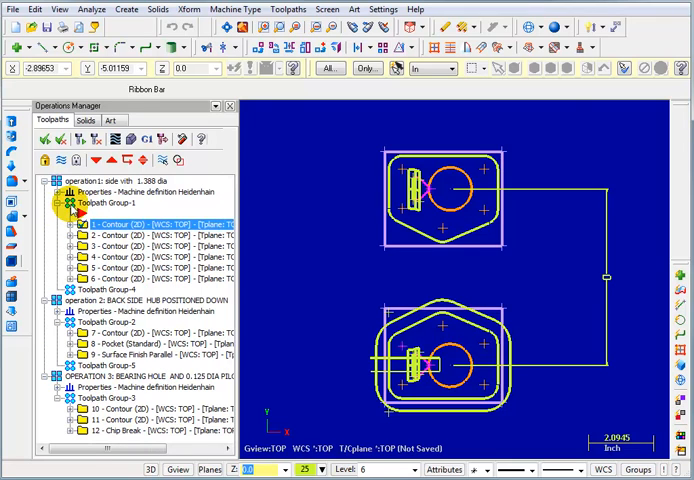
pyautogui.click(100, 202)
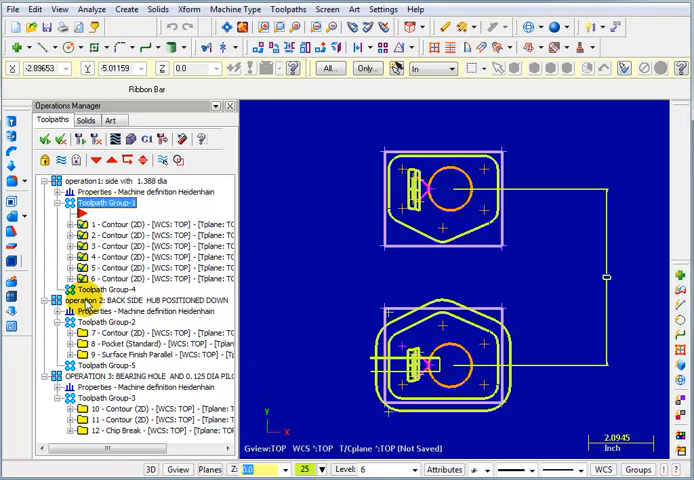
pyautogui.click(140, 300)
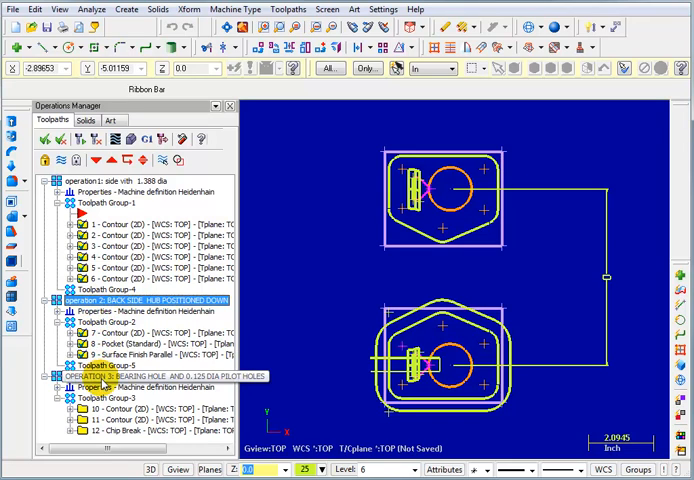
pyautogui.moveTo(90, 238)
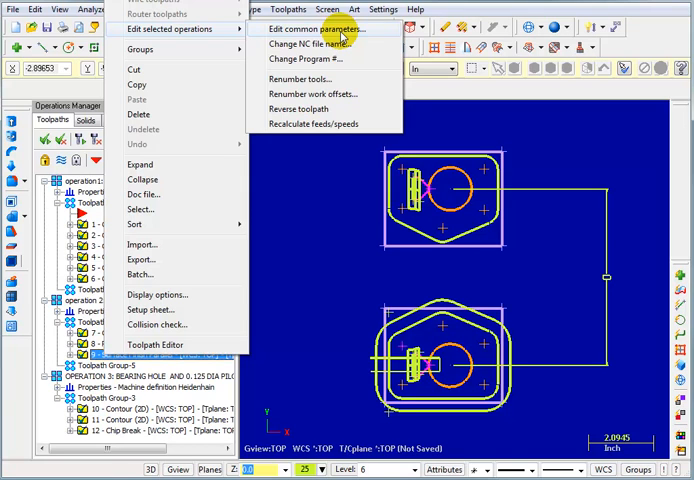
# Choose Edit common parameters and accept the 'Selected Operations Span Multiple Groups' warning
pyautogui.click(317, 28)
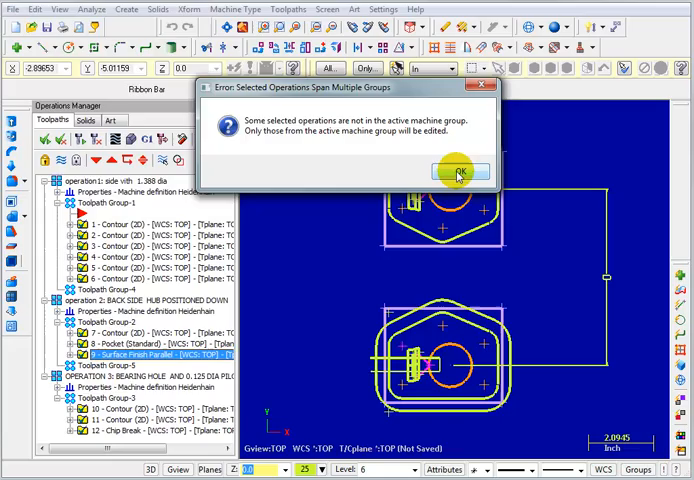
pyautogui.click(458, 171)
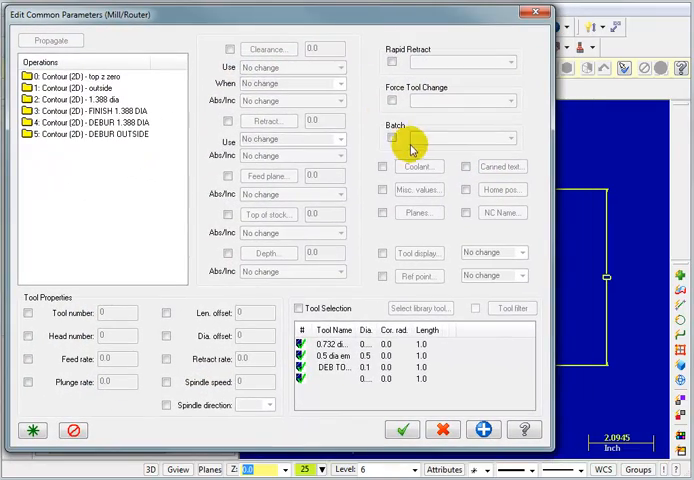
# Enable common coolant editing, set Flood to On, and confirm
pyautogui.click(419, 166)
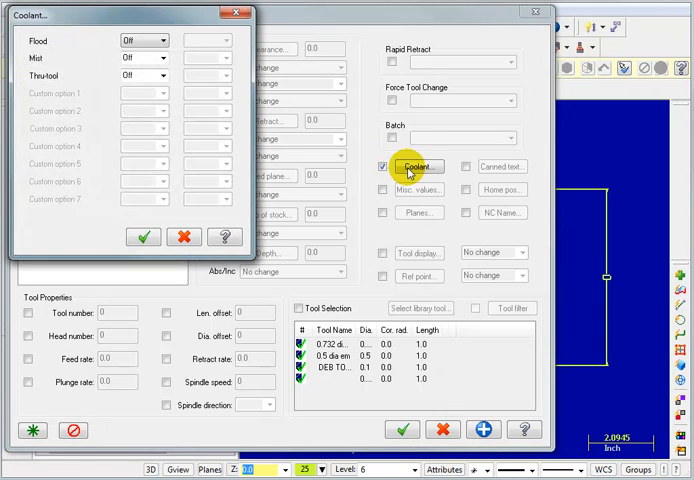
pyautogui.click(160, 40)
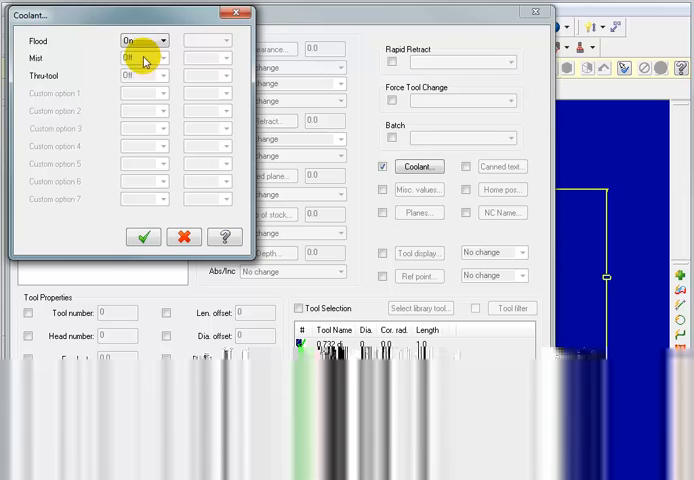
pyautogui.click(143, 237)
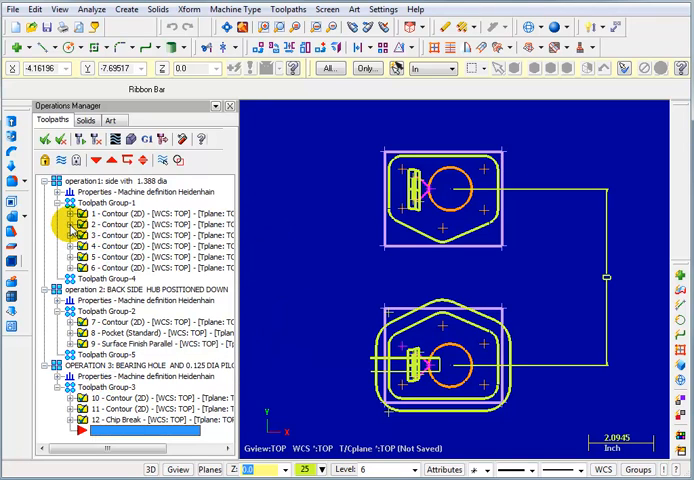
# Check the outside contour's coolant settings show Flood On, then cancel
pyautogui.click(66, 237)
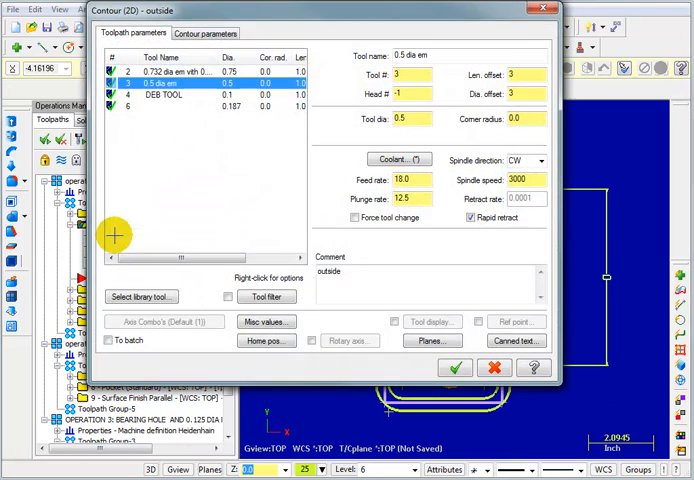
pyautogui.click(398, 160)
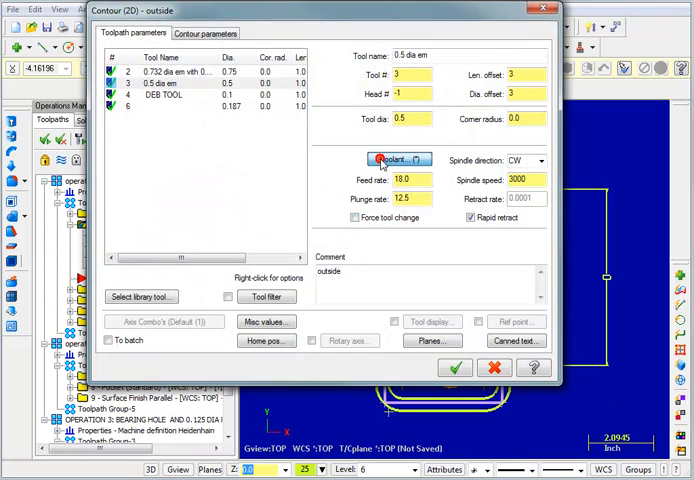
pyautogui.click(397, 160)
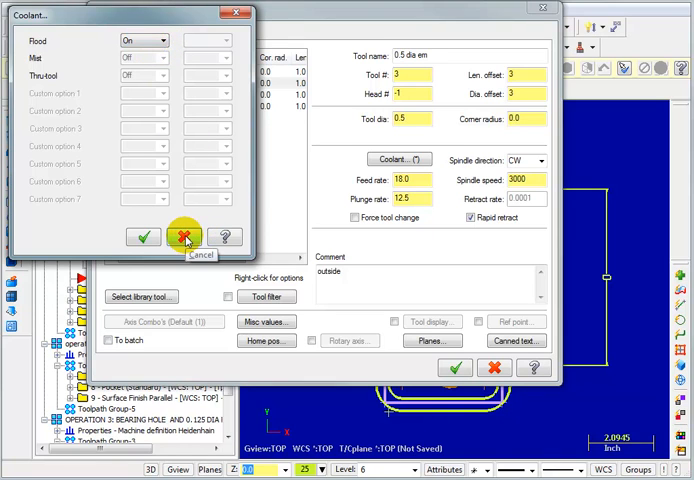
pyautogui.click(185, 237)
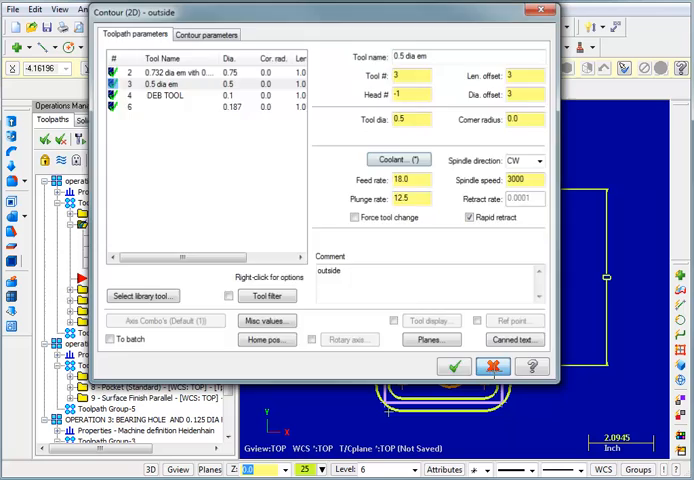